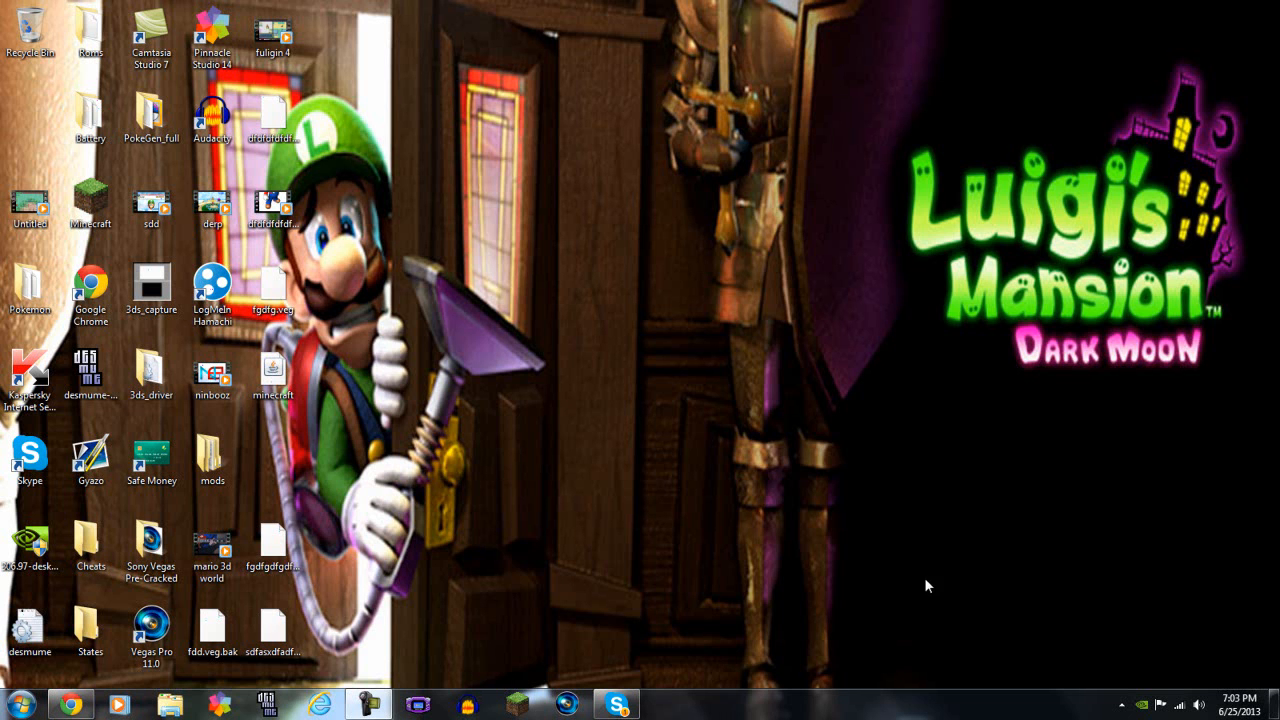
Open Chrome on the YouTube home feed and go to My Channel via the account avatar
click(366, 704)
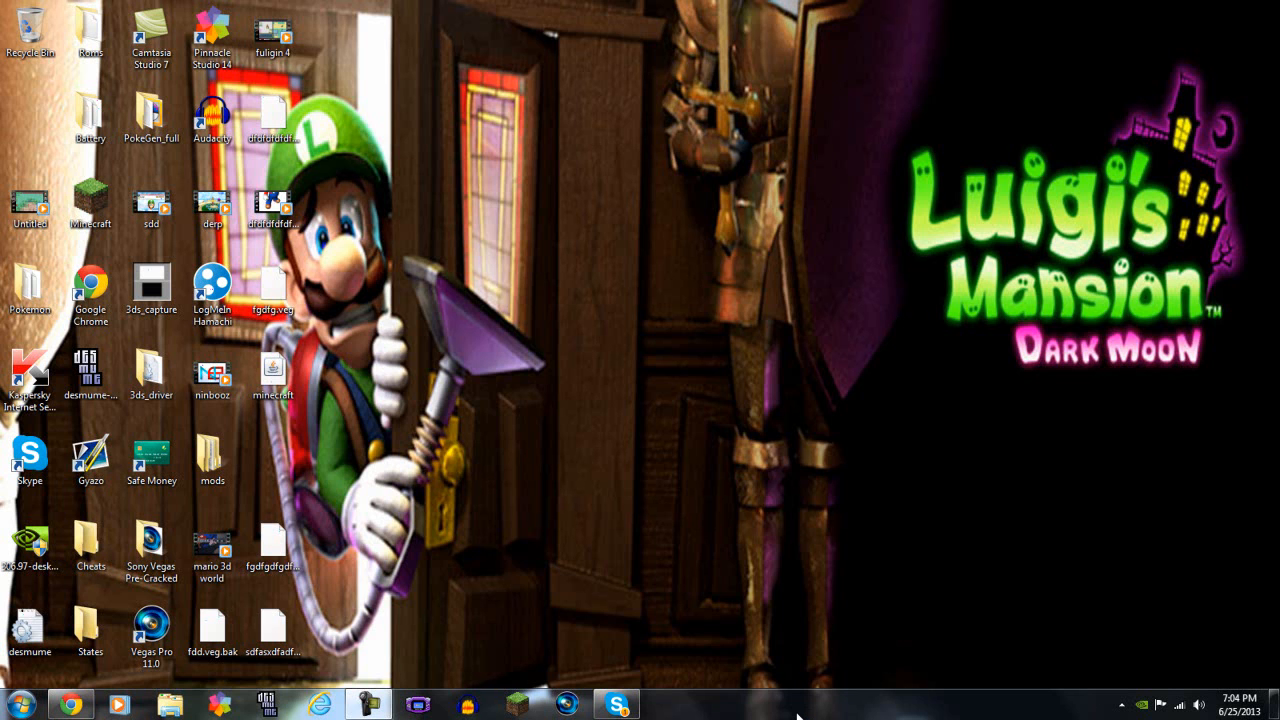
mouse_move(238, 685)
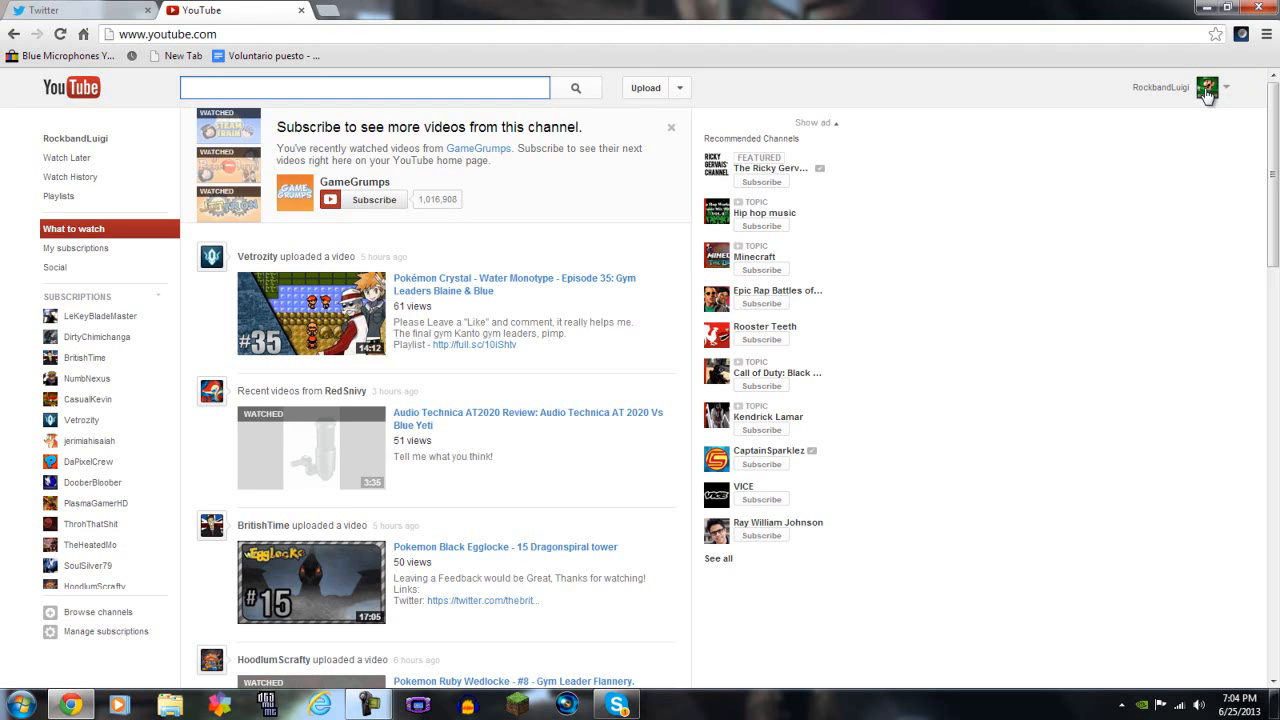
click(1194, 87)
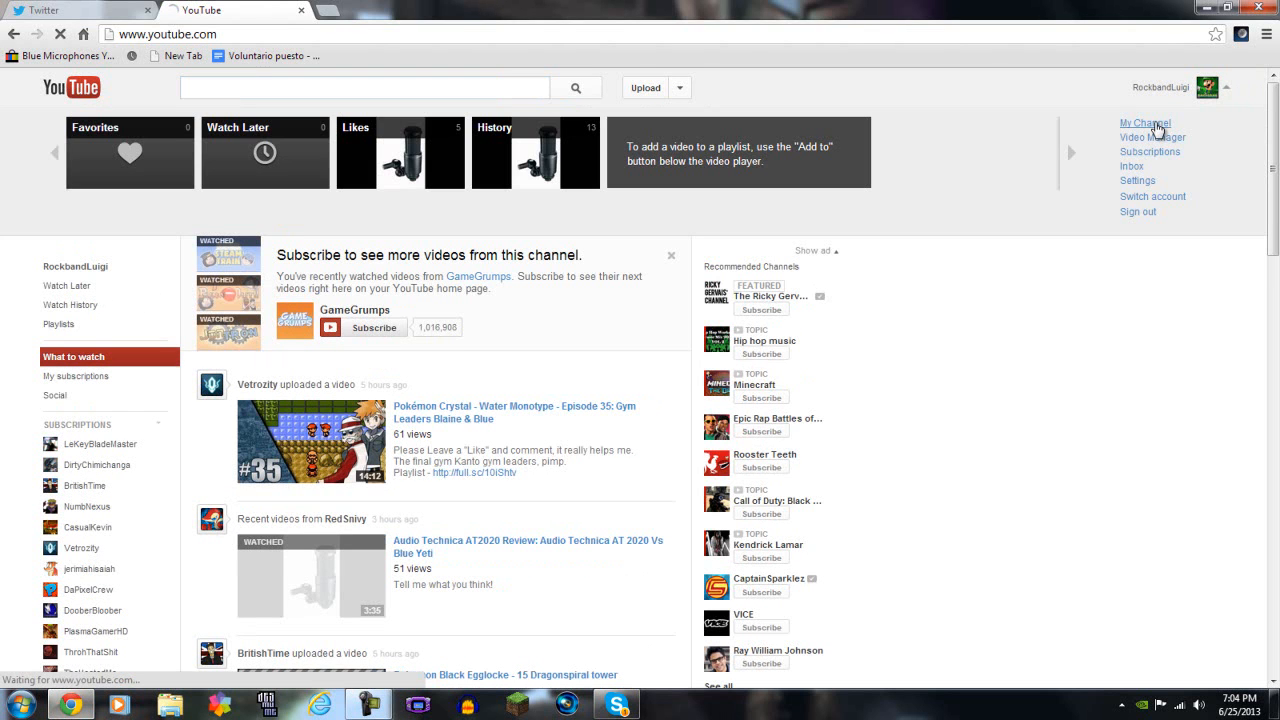
click(1144, 123)
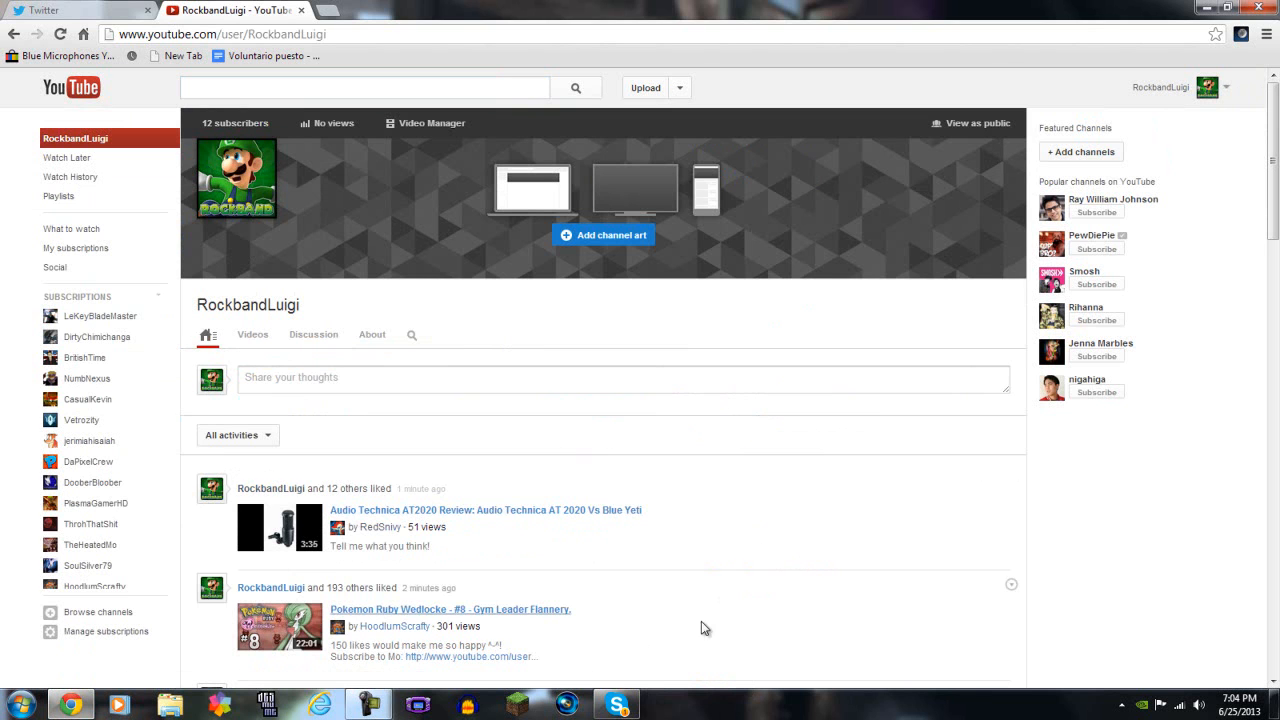
mouse_move(770, 588)
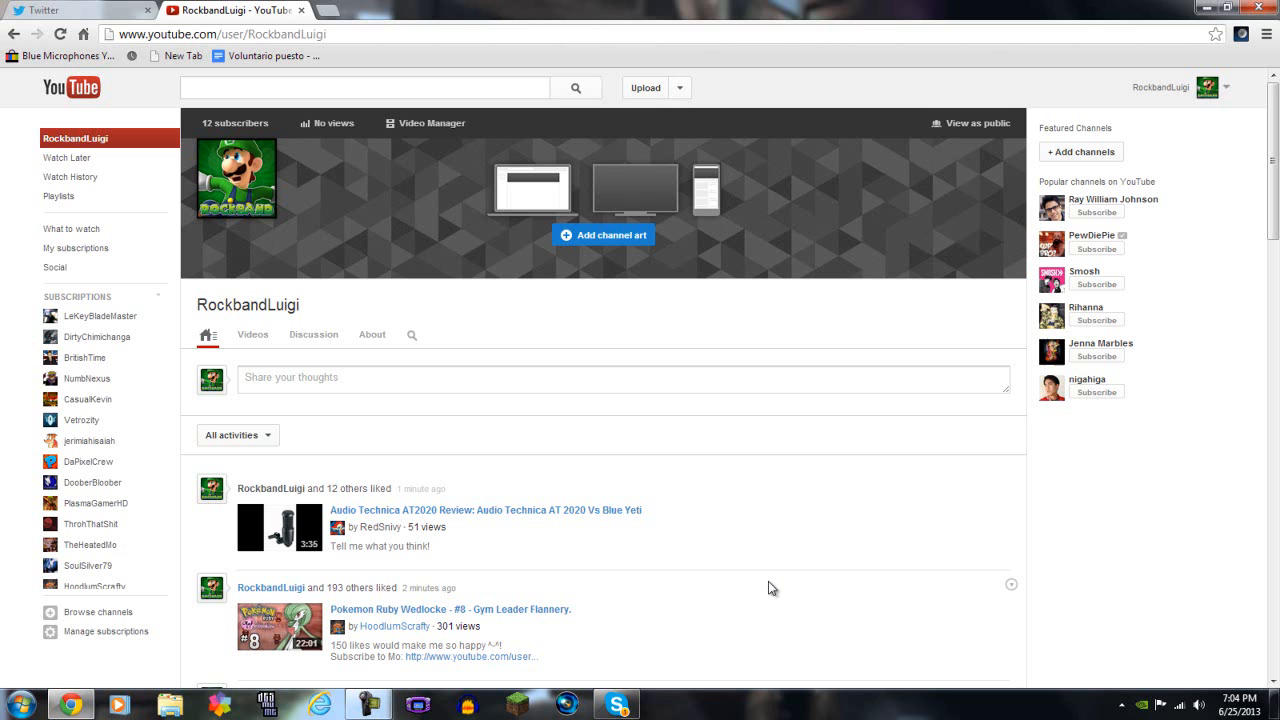
mouse_move(924, 569)
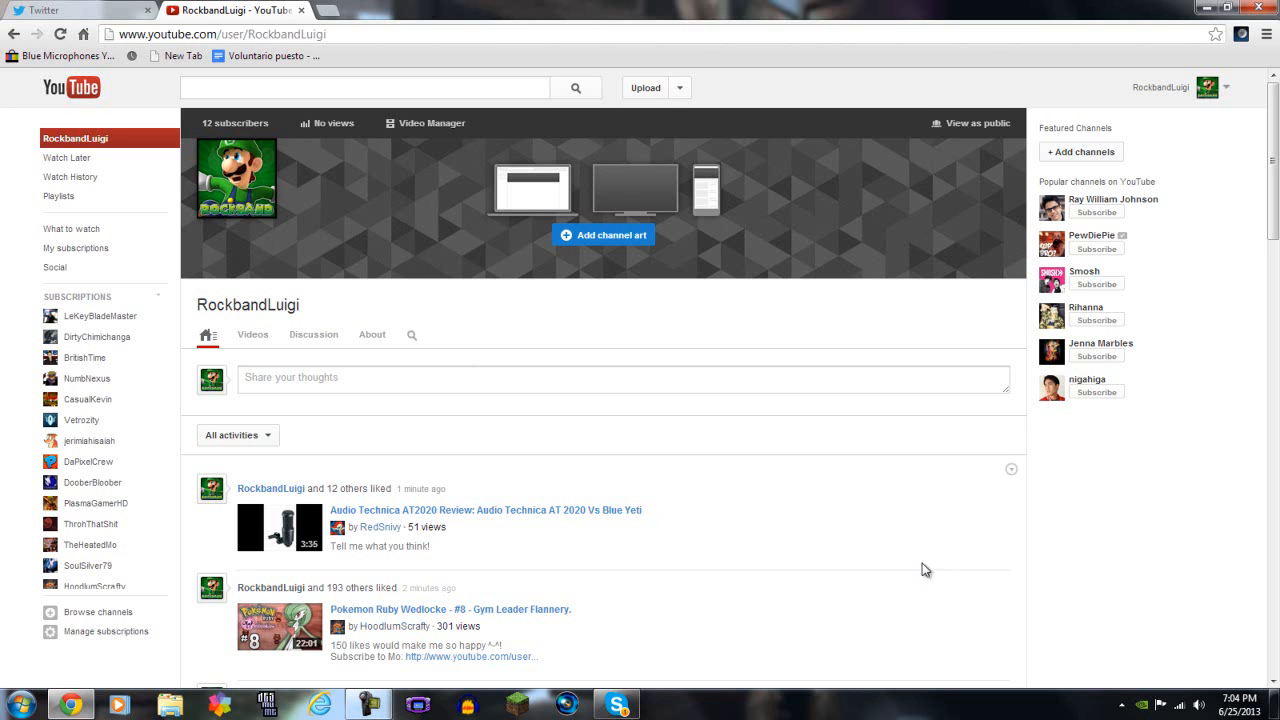
mouse_move(901, 561)
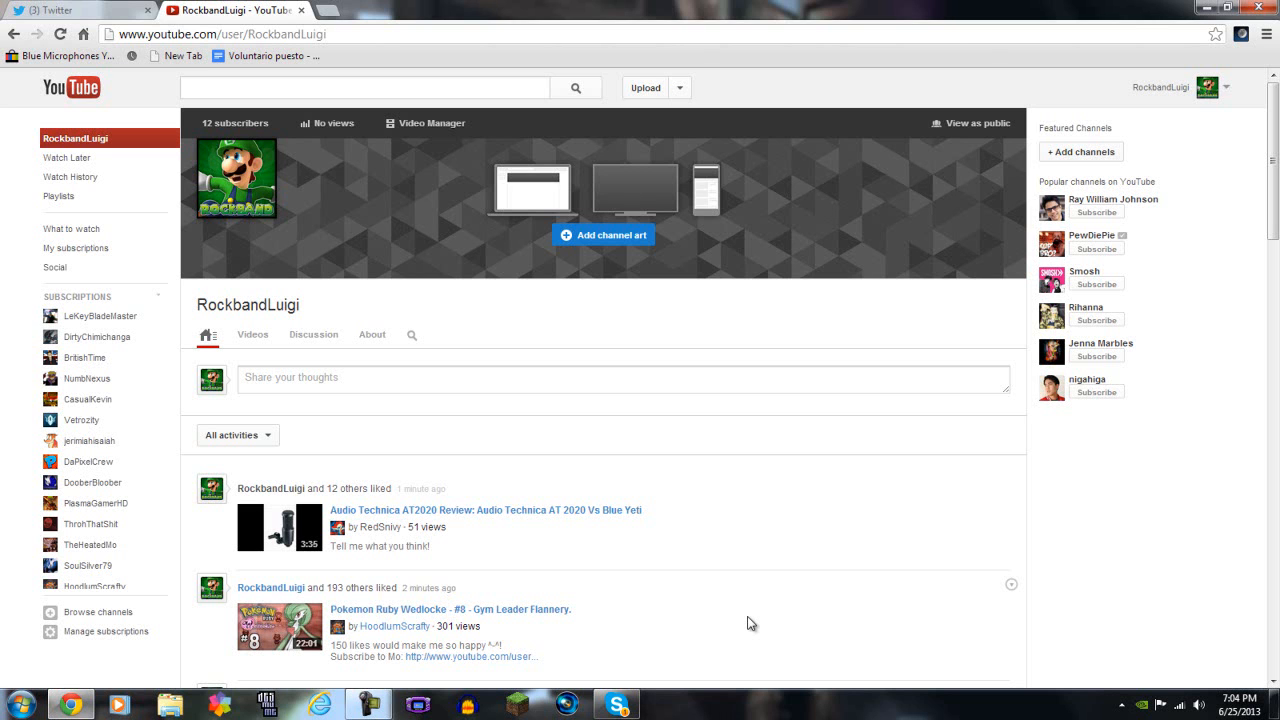
Show the loaded RockbandLuigi channel page with 12 subscribers and its liked-videos feed
click(368, 704)
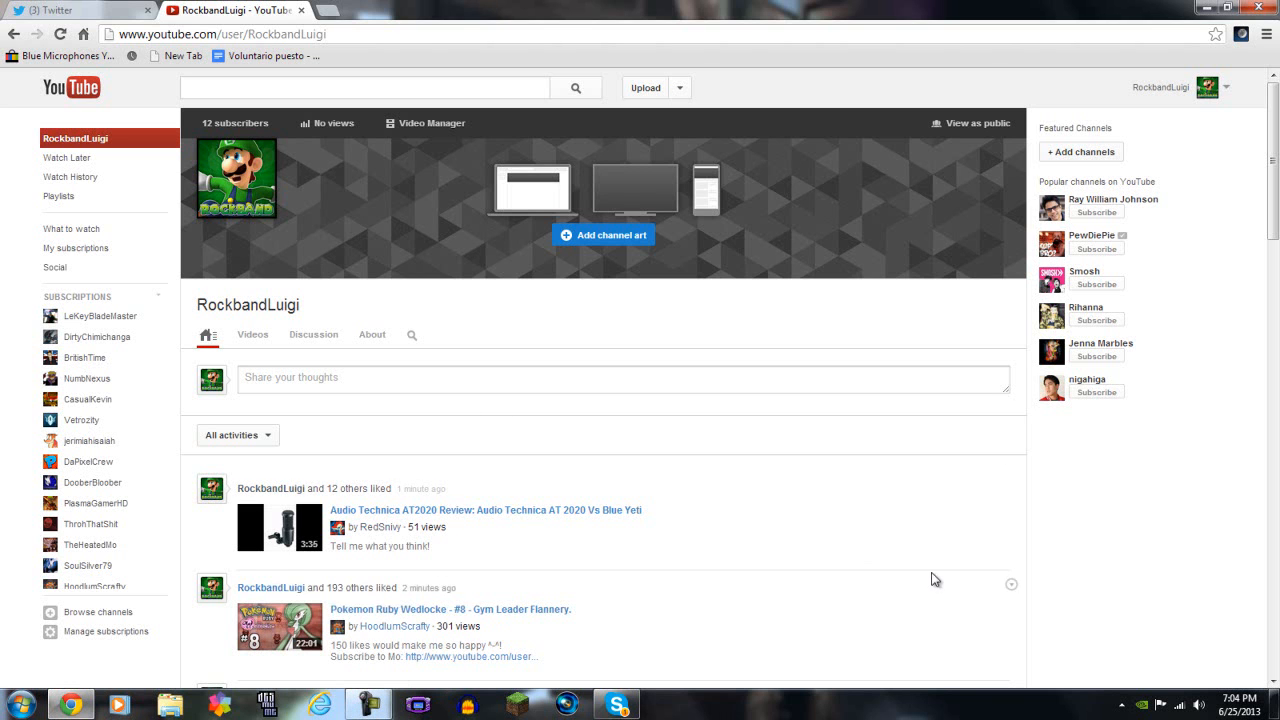
mouse_move(983, 606)
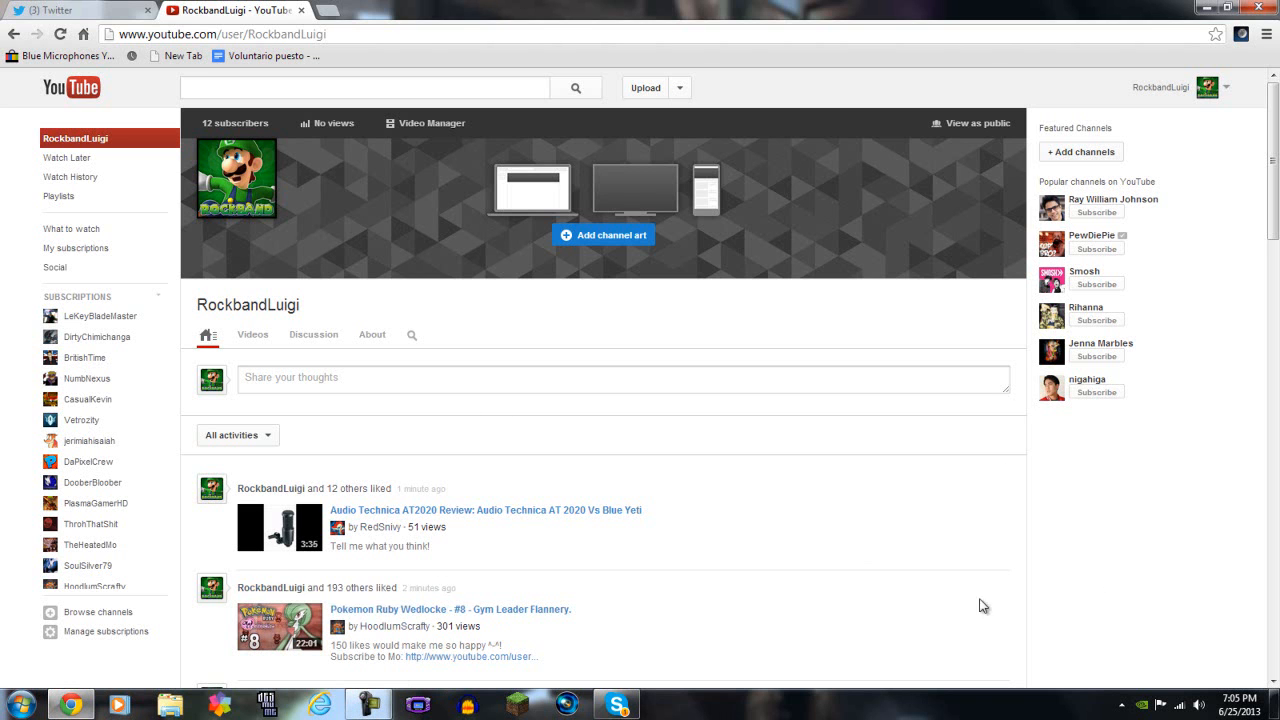
click(370, 703)
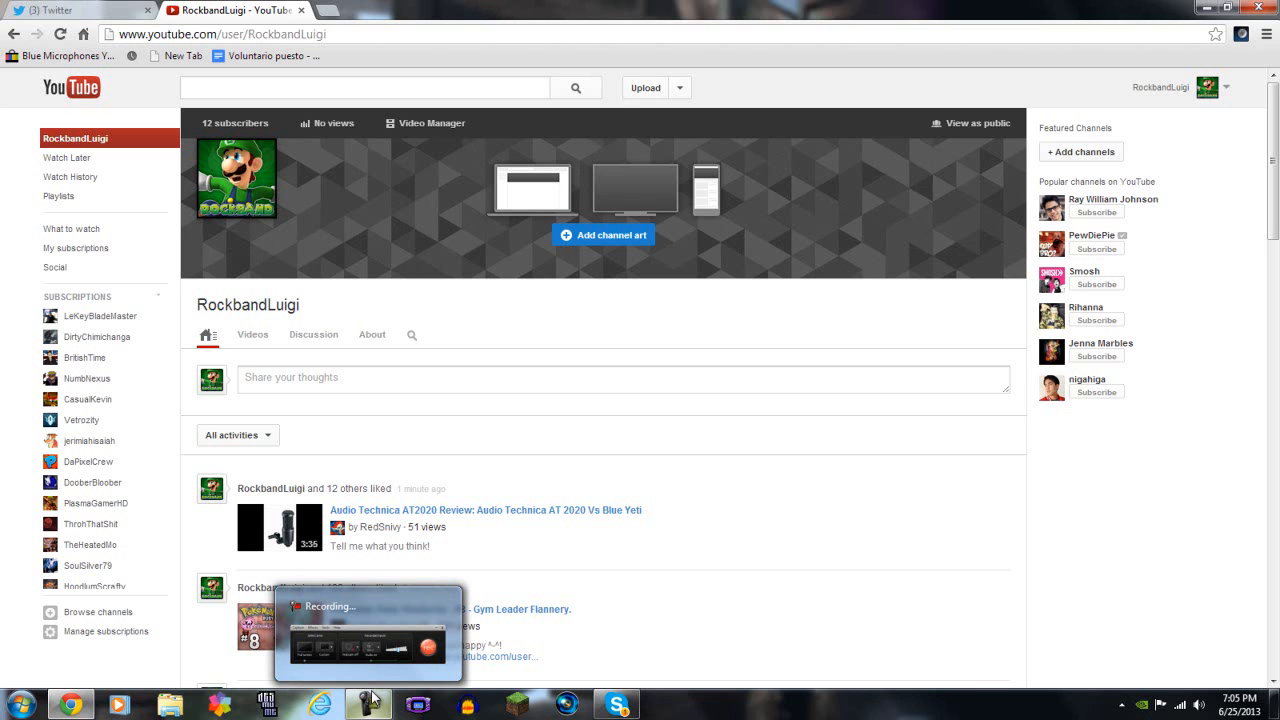
mouse_move(373, 698)
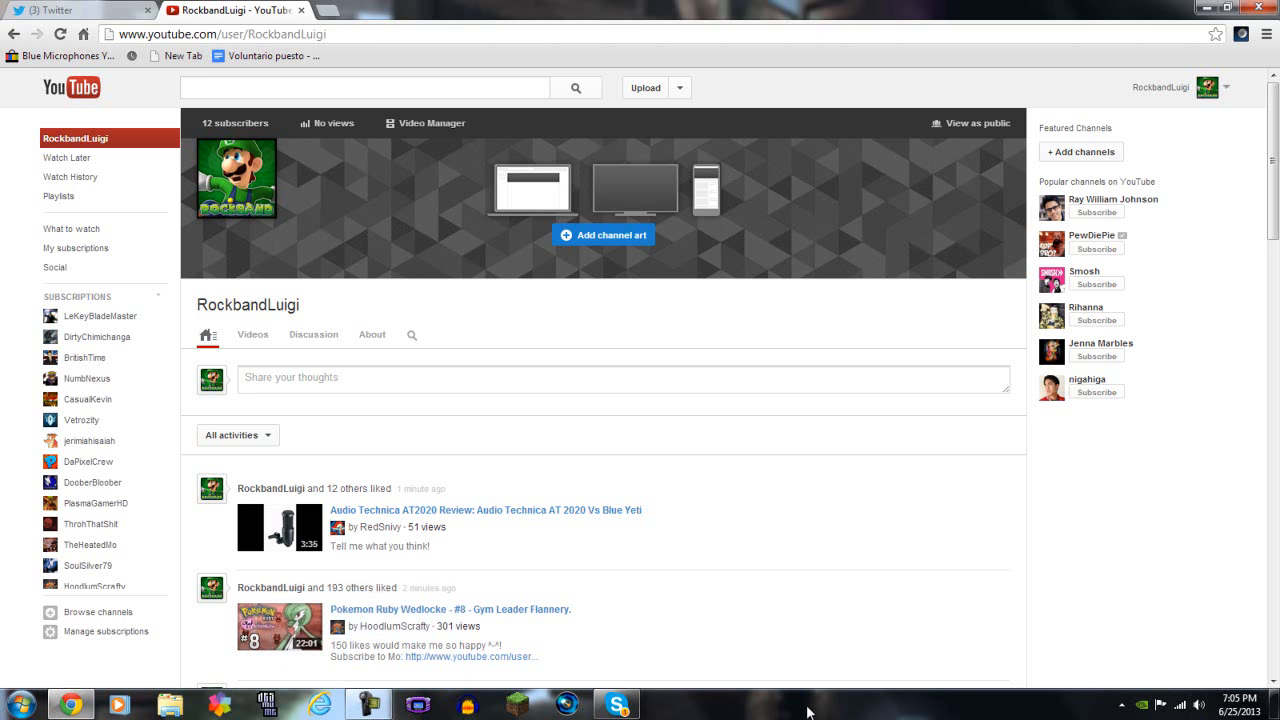
click(369, 705)
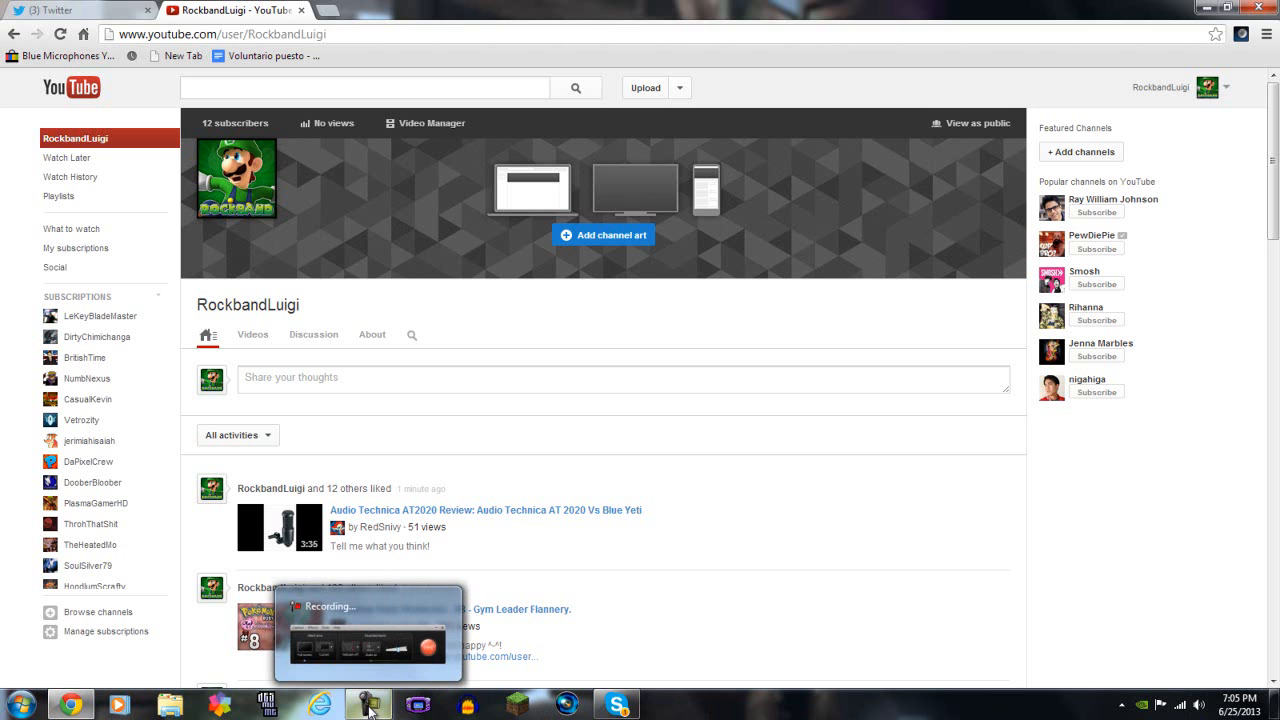